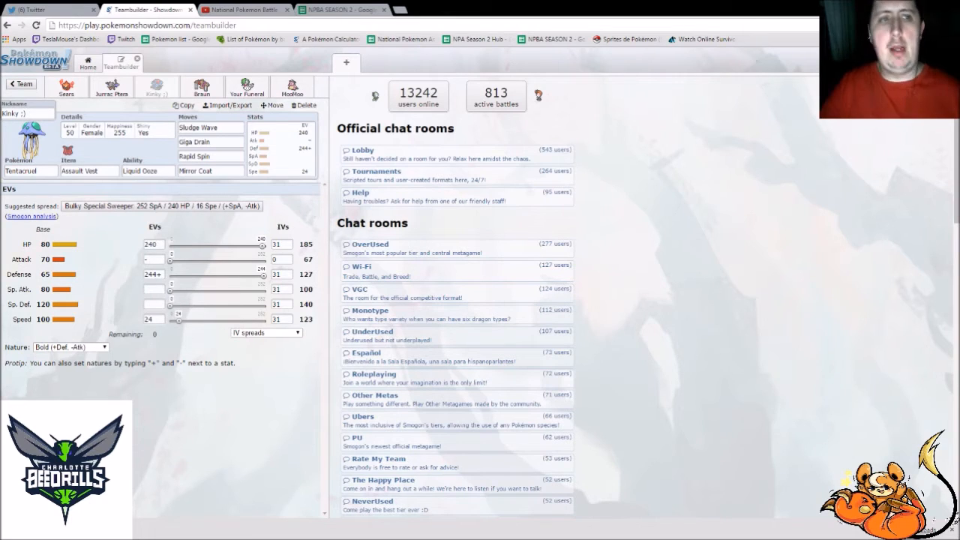
Step: Bring up the NPBA Season 2 league spreadsheet and scroll across its roster columns
click(341, 9)
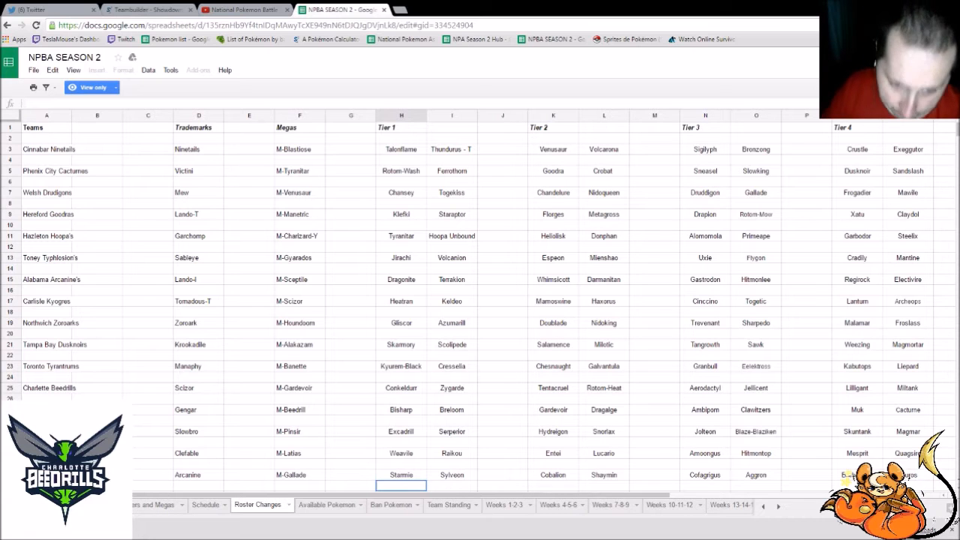
scroll(right, 3)
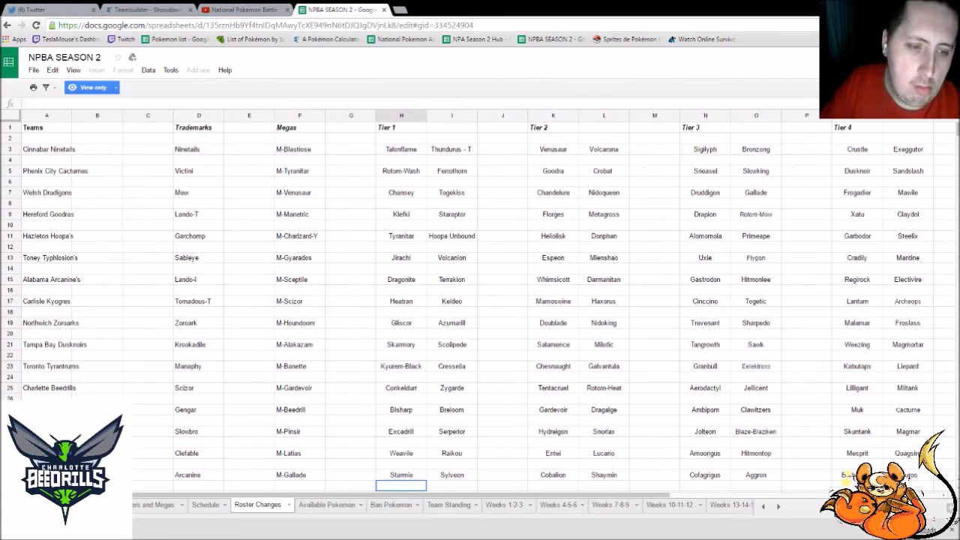
Step: Return to the Showdown Teambuilder showing Sears the Rotom-Heat with Leftovers and Calm nature
click(142, 9)
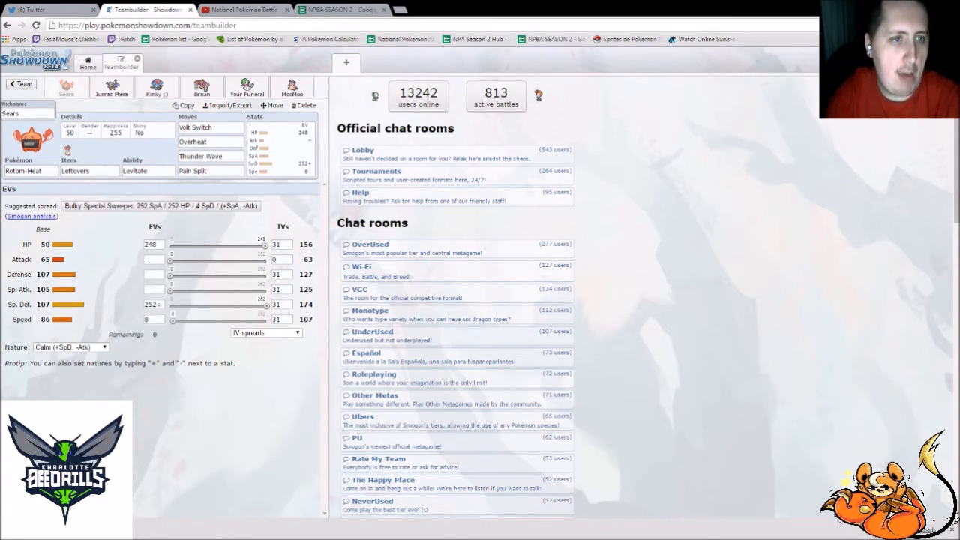
click(111, 85)
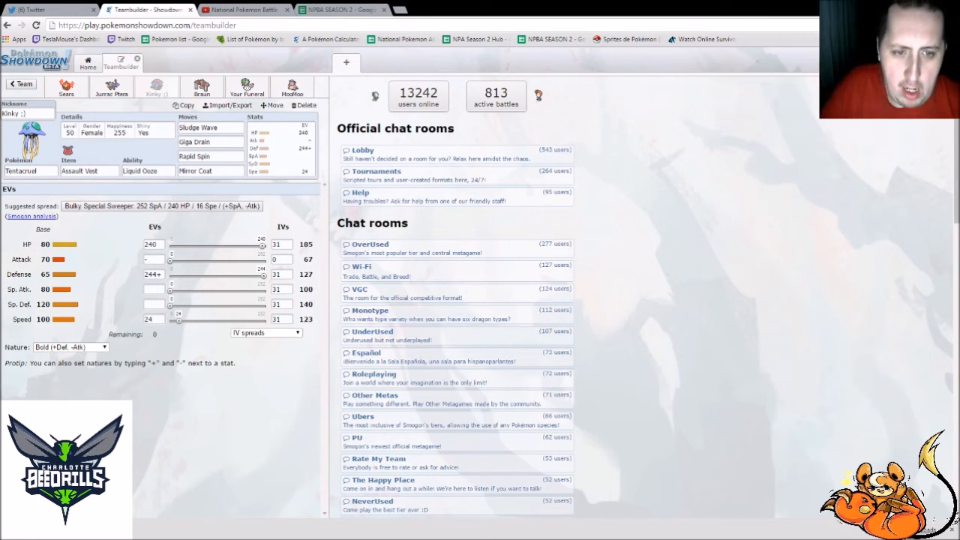
Step: Set Tentacruel's Attack IV to 31, raising its Attack stat to 81
click(279, 259)
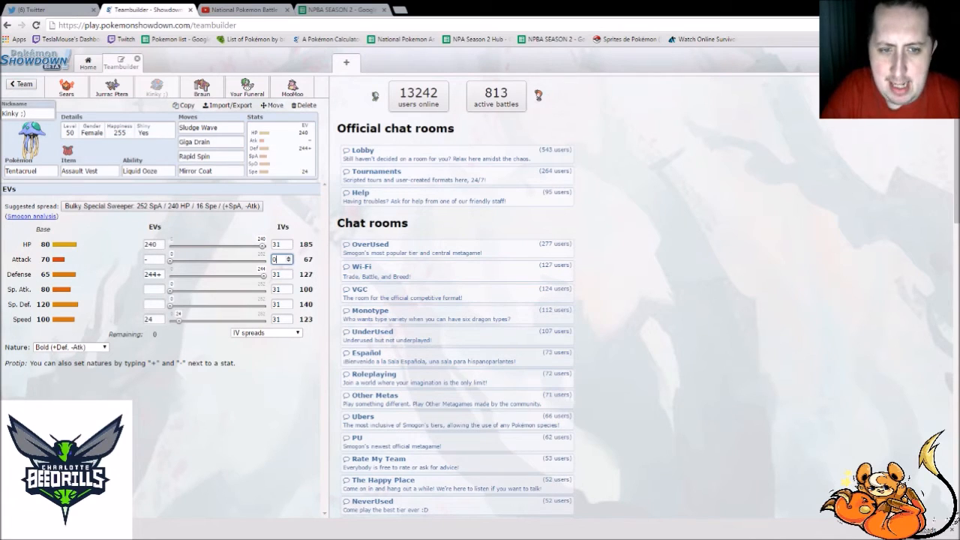
text(31)
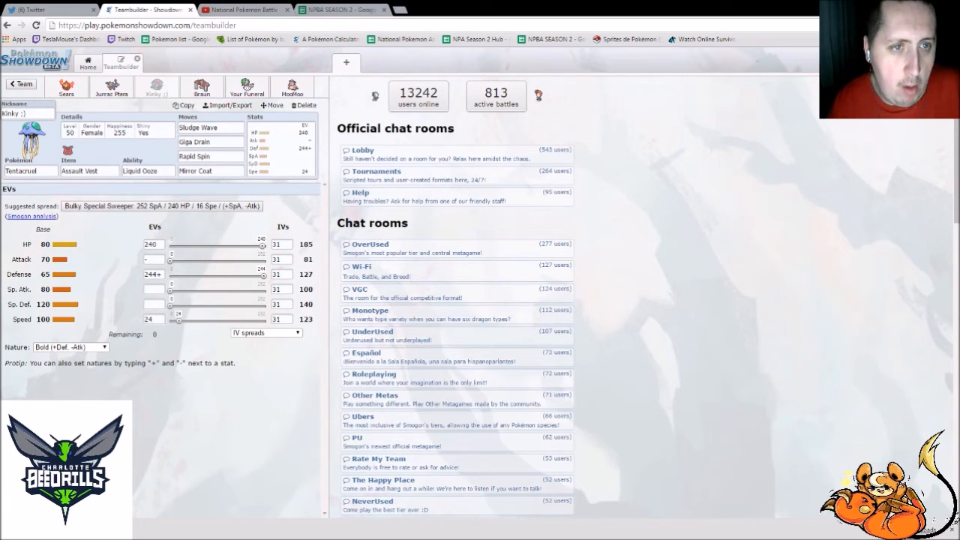
Step: View Braun the Conkeldurr's Assault Vest Adamant set, then move on to Your Funeral's set
click(201, 86)
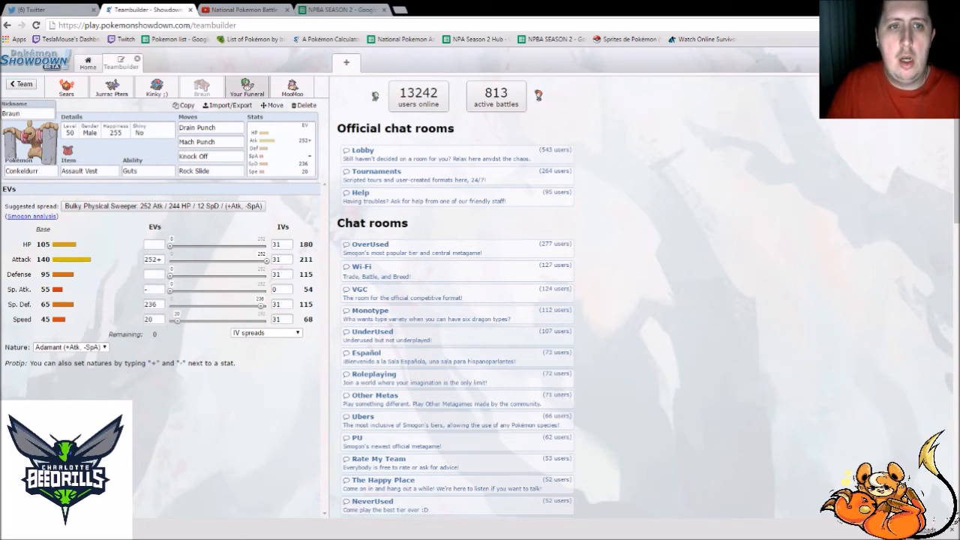
click(246, 86)
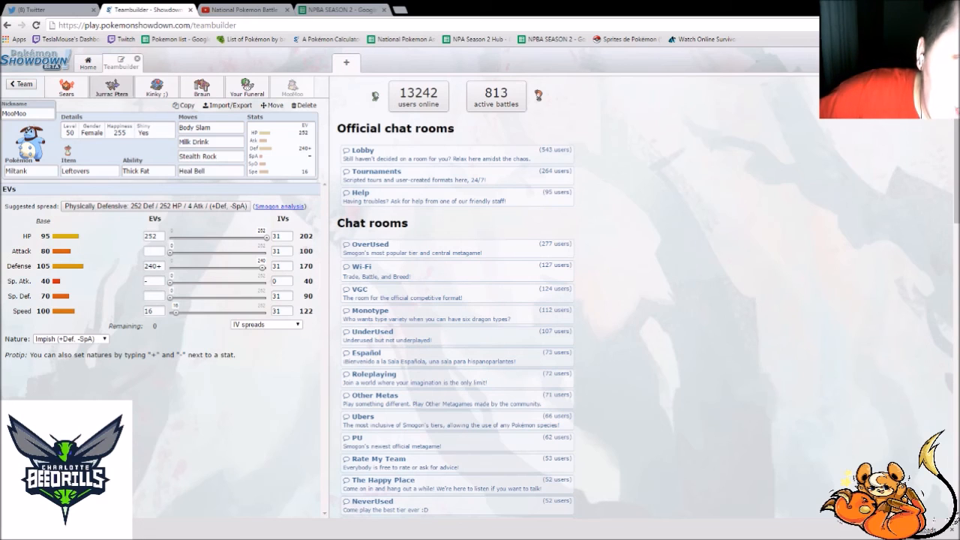
Step: Show Jurrac Ptera the Aerodactyl's set: Life Orb, Rock Slide, Sky Drop, Hone Claws, Roost, Jolly
click(111, 85)
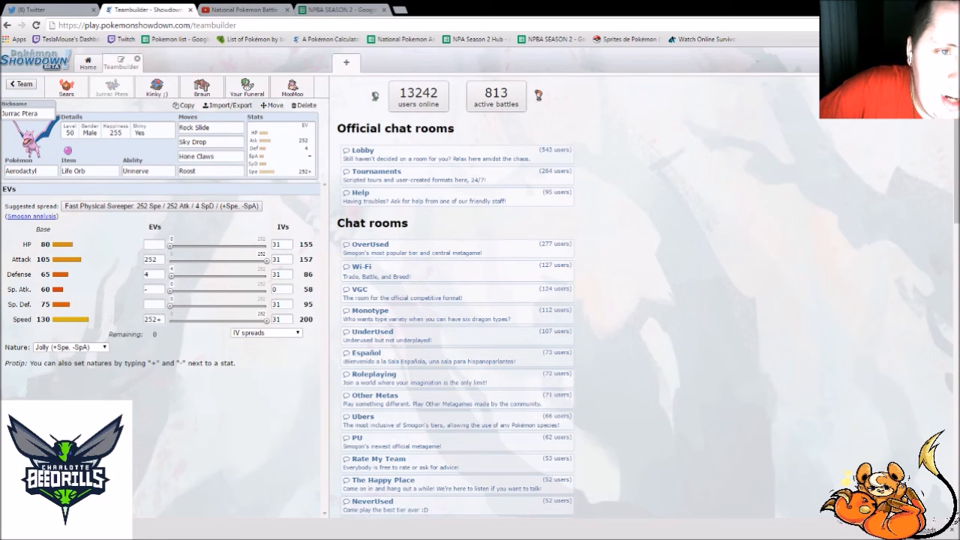
Step: Flip through Braun, Your Funeral and MooMoo, ending on Kinky the Tentacruel's Bold Assault Vest set
click(201, 86)
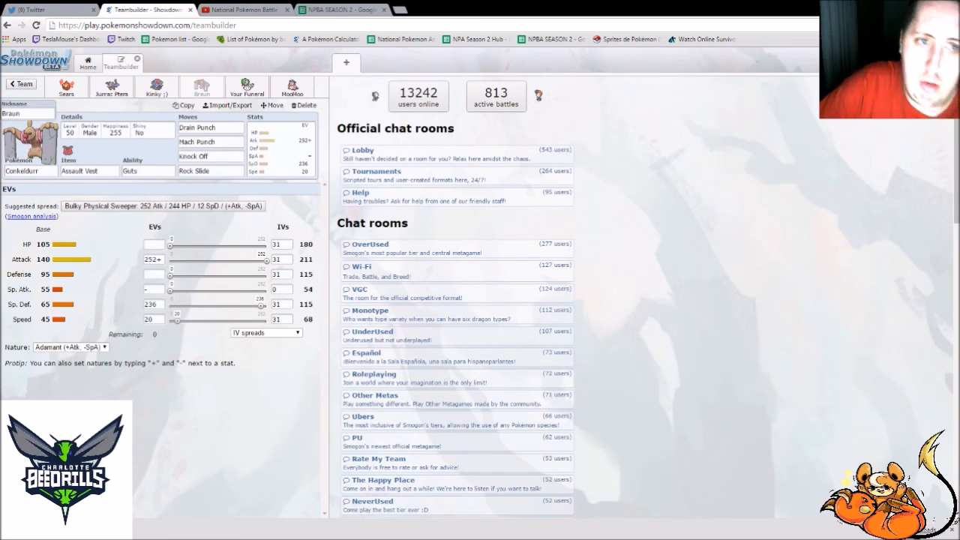
click(246, 87)
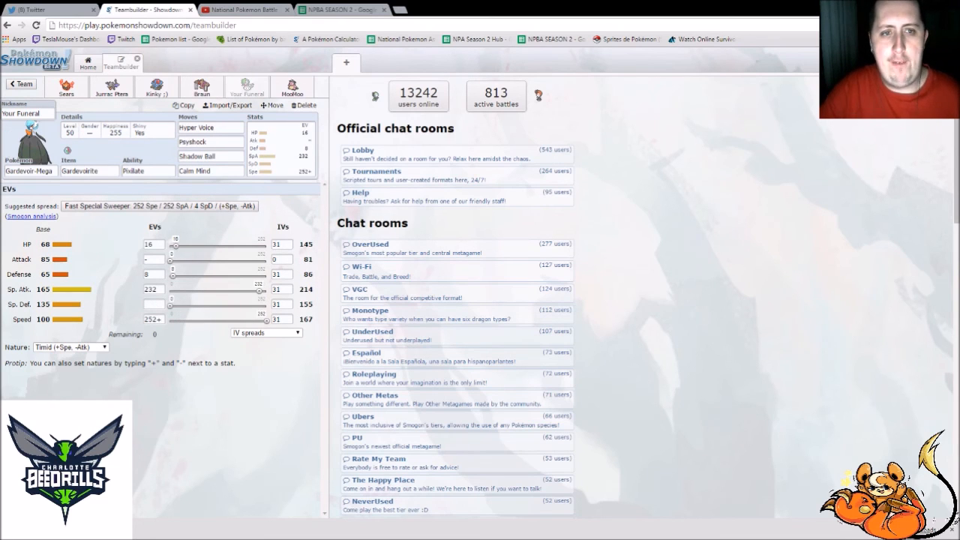
click(292, 87)
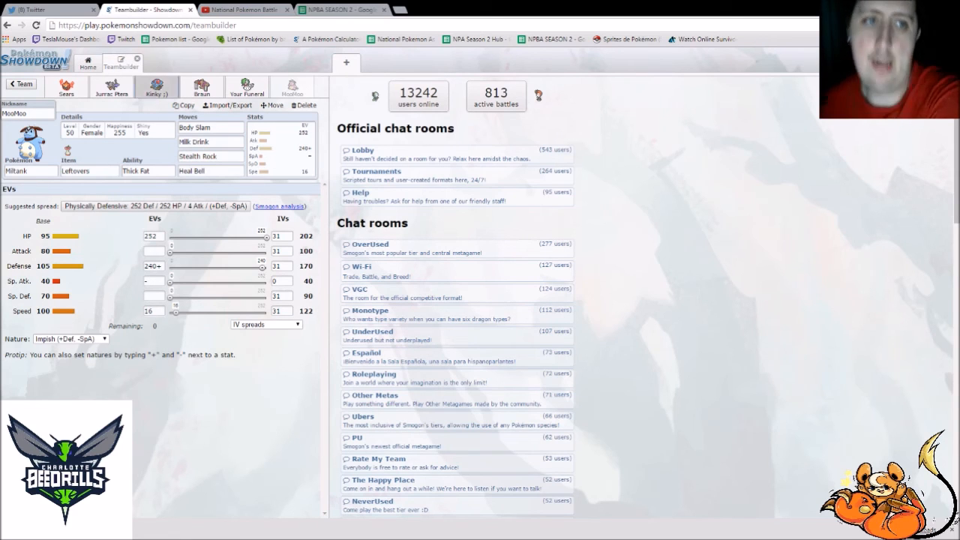
click(156, 85)
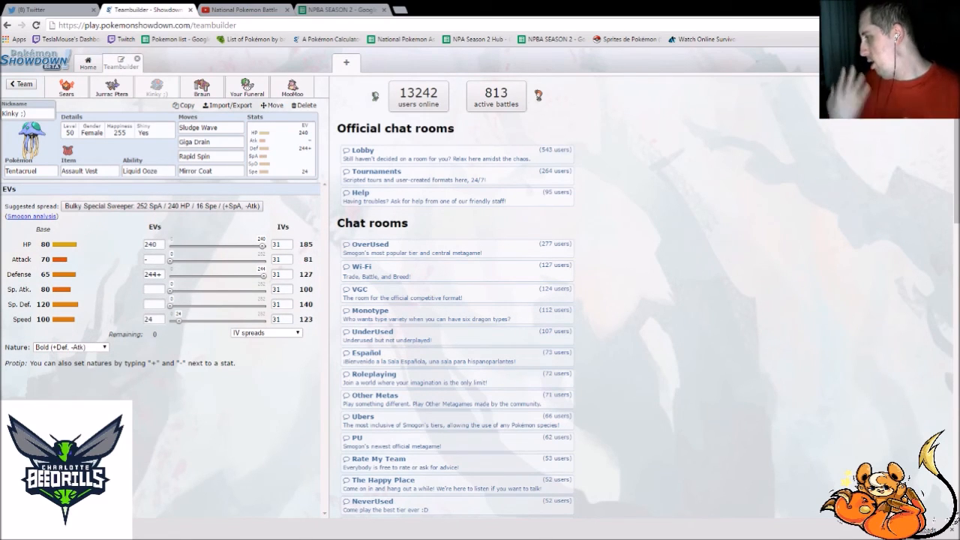